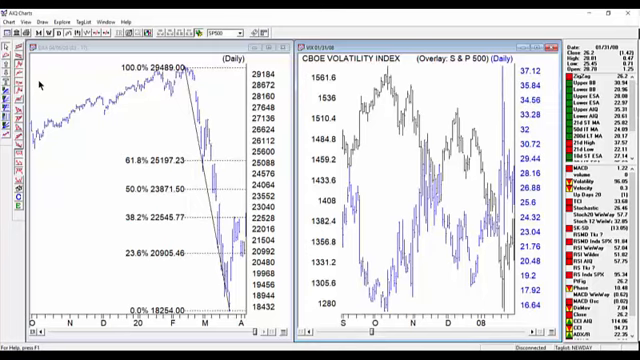
pyautogui.moveTo(86, 104)
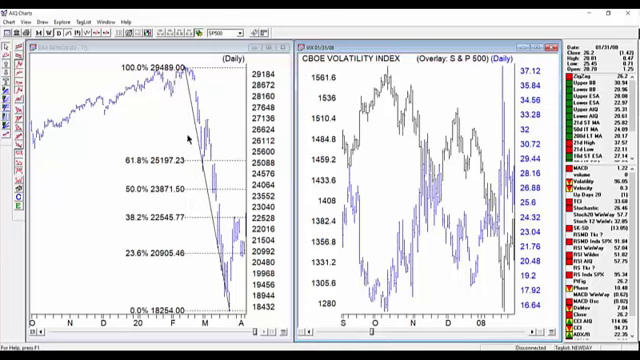
pyautogui.moveTo(188, 88)
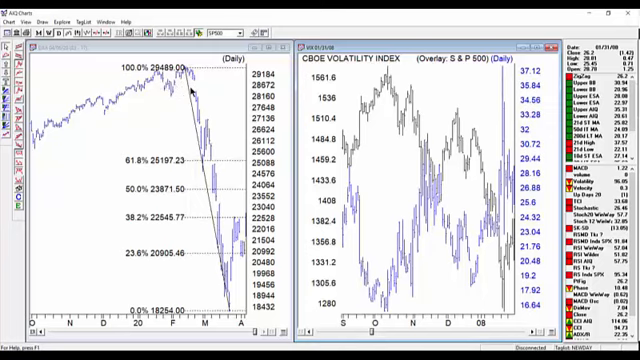
pyautogui.moveTo(165, 105)
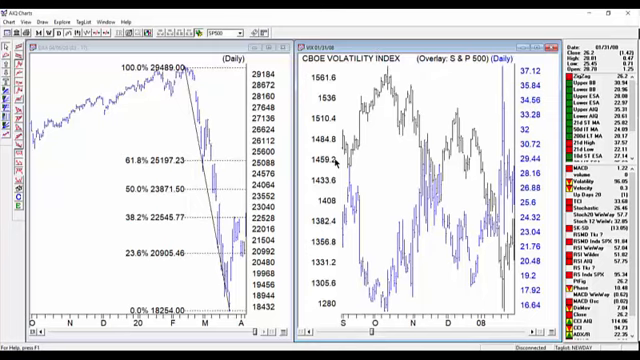
pyautogui.moveTo(417, 20)
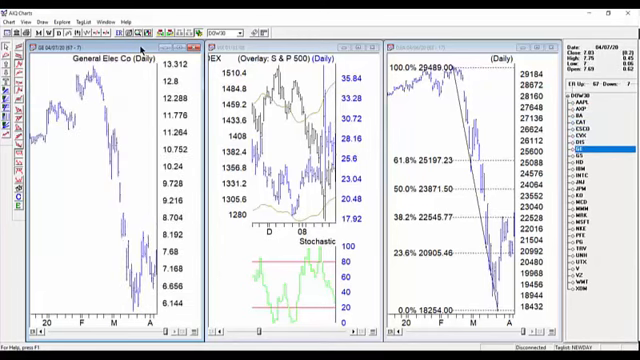
# - Step the chart through Dow 30 stocks Intel, Coca-Cola, Microsoft and then Nike
pyautogui.click(609, 170)
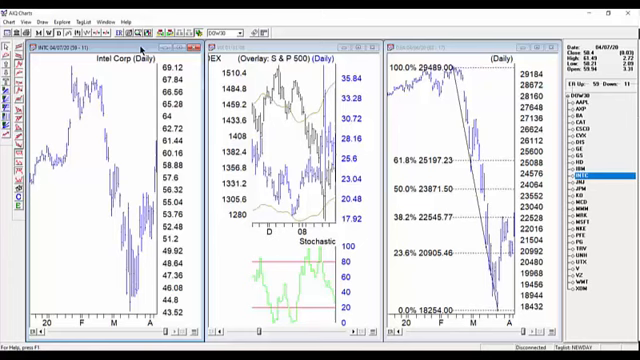
pyautogui.click(596, 190)
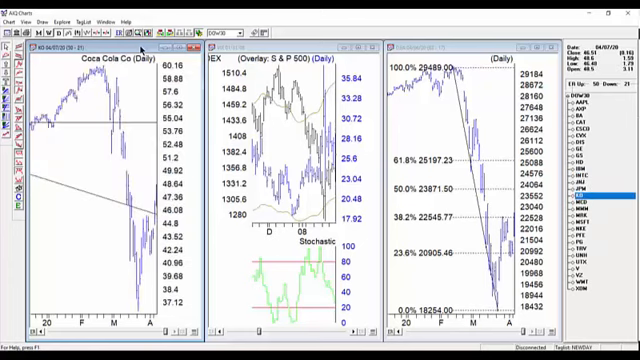
pyautogui.click(621, 191)
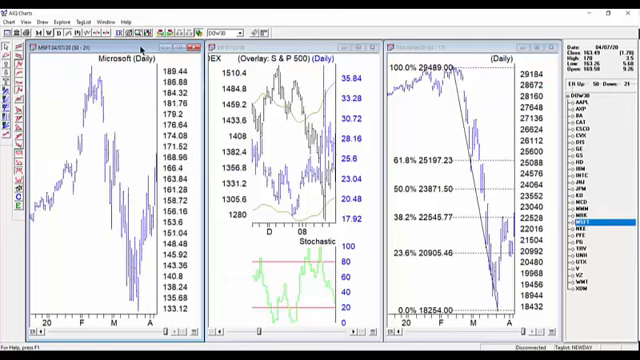
pyautogui.click(592, 221)
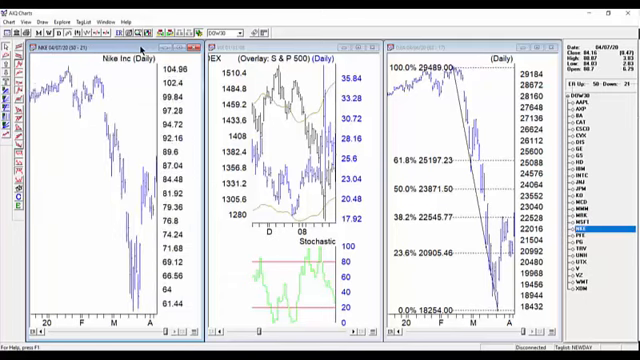
pyautogui.moveTo(228, 37)
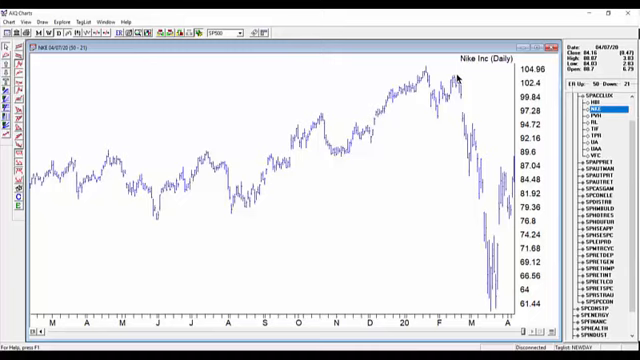
# - Select Nike's group SPACCLUX and chart Apparel, Accessories & Luxury Goods one level up
pyautogui.click(600, 103)
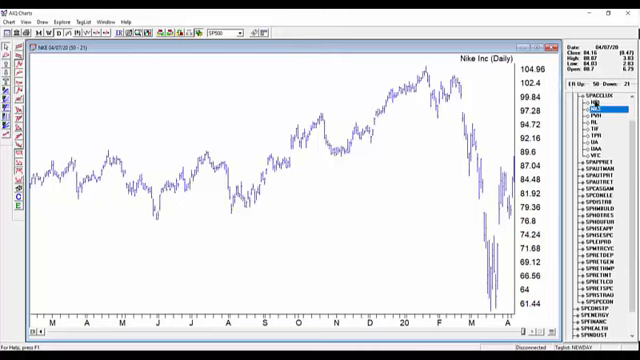
pyautogui.click(600, 97)
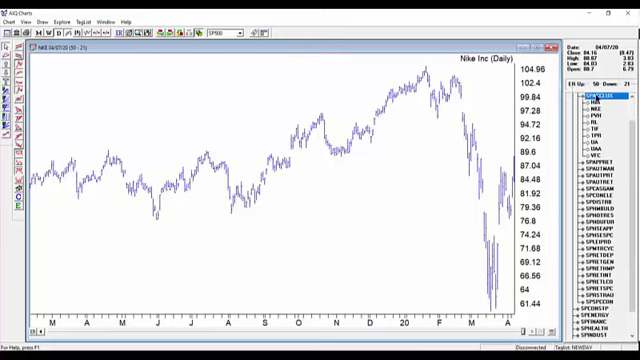
pyautogui.click(614, 91)
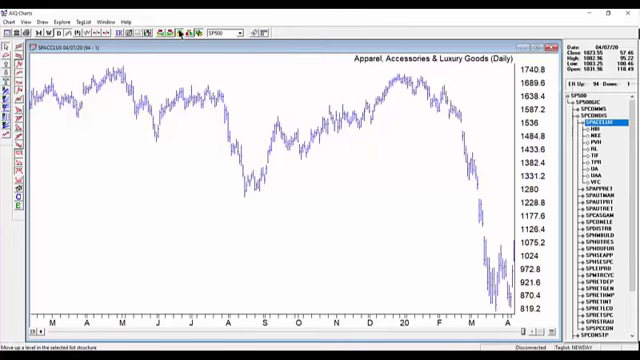
# - Chart the Apparel Retail, Auto Parts and Casinos & Gaming groups, then MGM Mirage
pyautogui.click(600, 107)
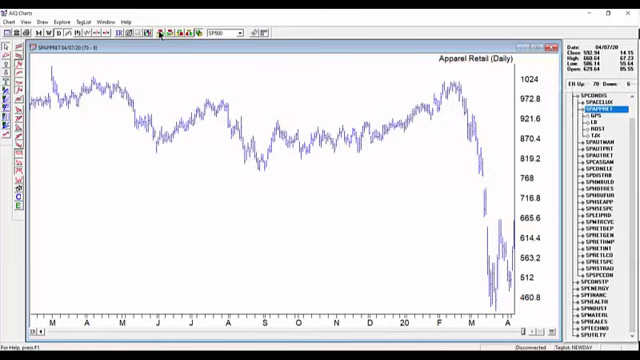
pyautogui.click(608, 129)
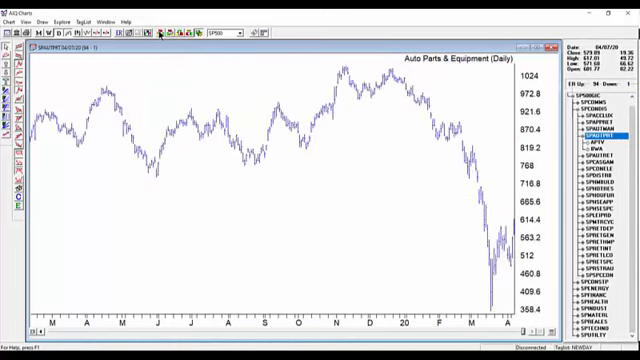
pyautogui.click(605, 135)
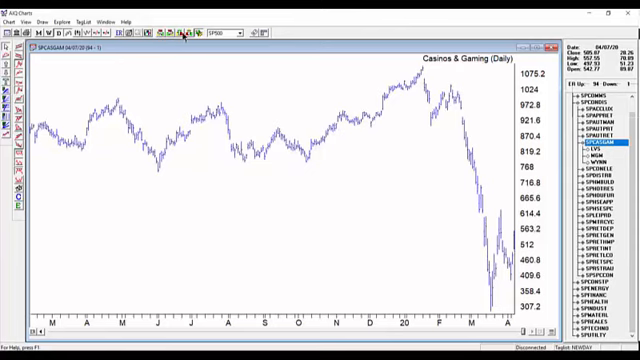
pyautogui.click(586, 158)
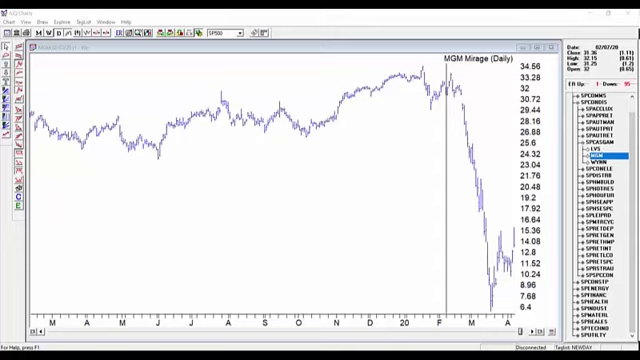
pyautogui.moveTo(452, 256)
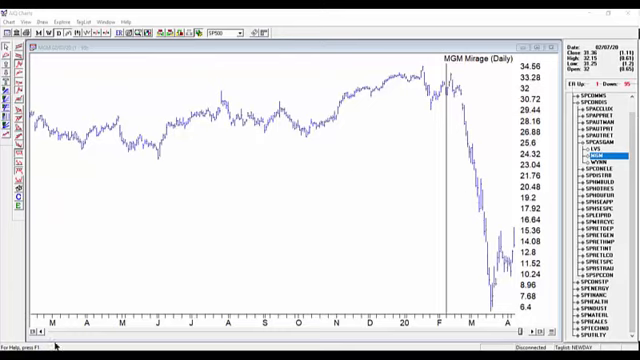
pyautogui.moveTo(383, 295)
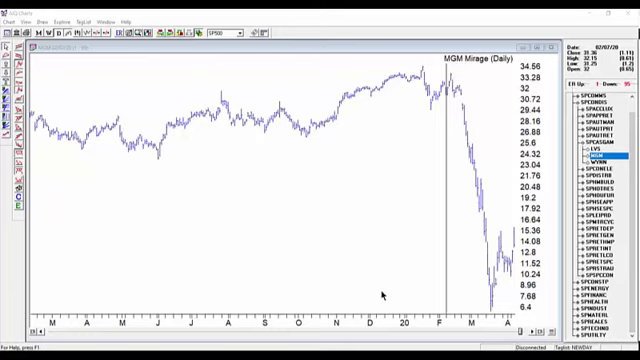
pyautogui.moveTo(385, 295)
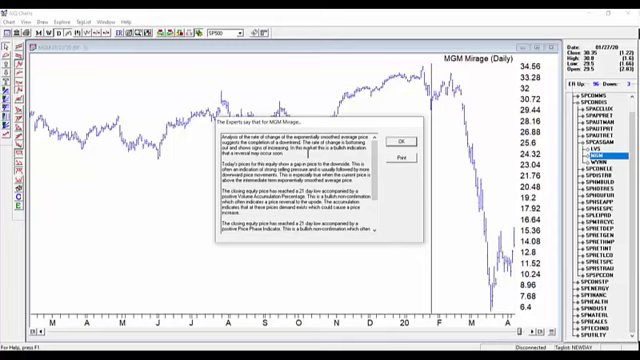
# - Read through the MGM Mirage Experts commentary and close it
pyautogui.scroll(-3)
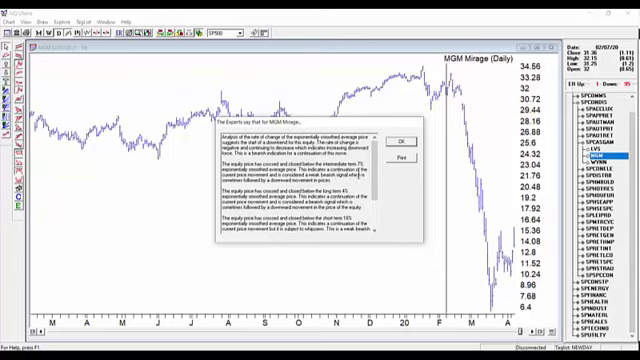
pyautogui.click(400, 140)
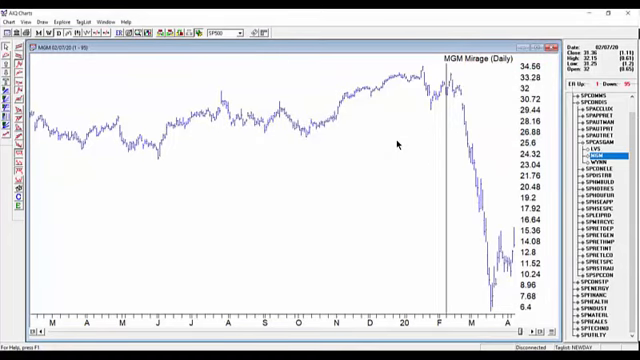
pyautogui.moveTo(400, 145)
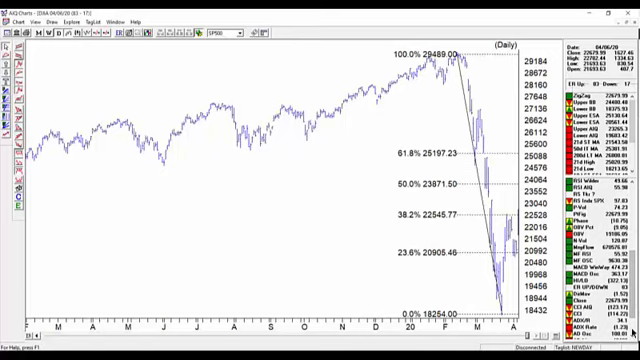
# - Scroll the indicator list to plot HI/LO beneath the DJIA Fibonacci chart
pyautogui.scroll(-3)
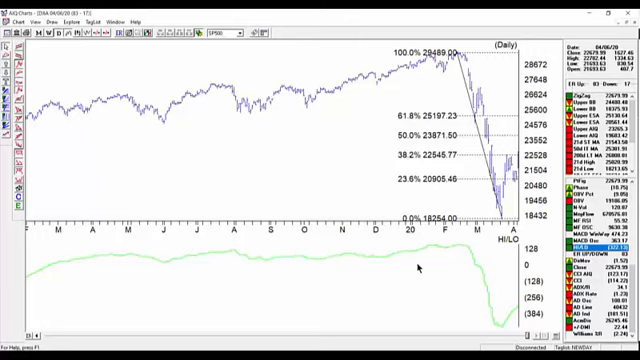
pyautogui.moveTo(258, 277)
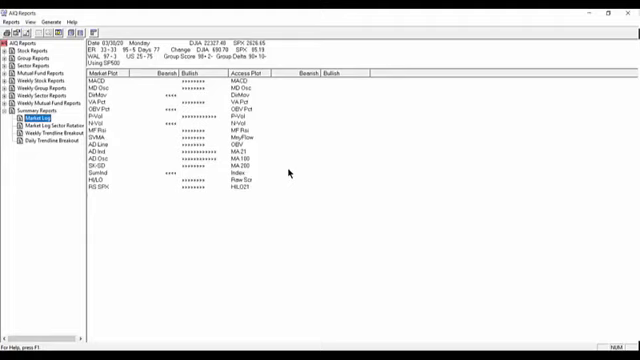
pyautogui.moveTo(35, 48)
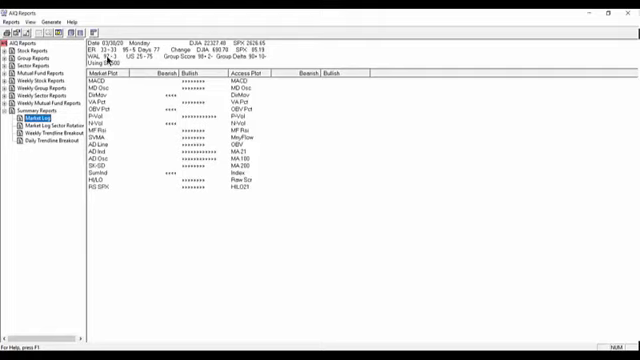
pyautogui.moveTo(160, 193)
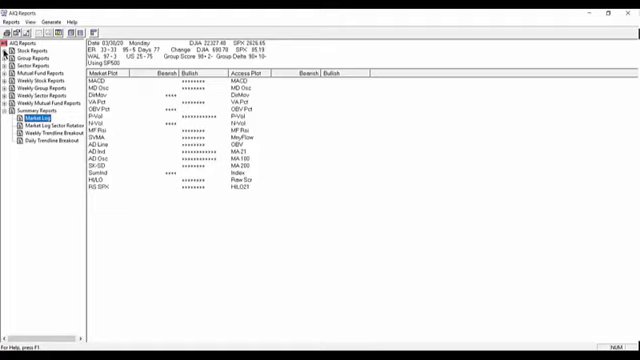
# - View the Upside Expert Rating report, then the New Highs report for 04/07/20
pyautogui.click(10, 47)
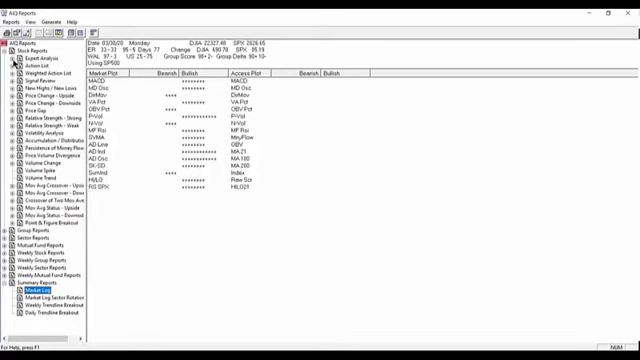
pyautogui.click(45, 55)
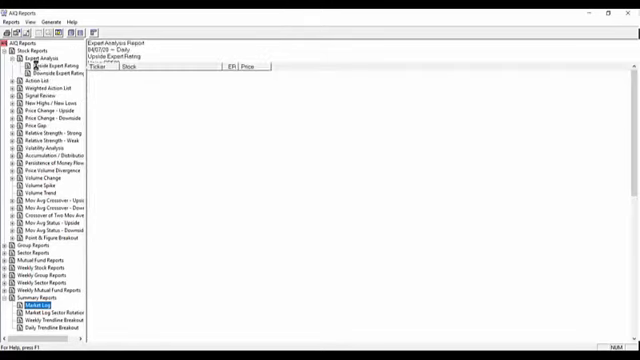
pyautogui.click(40, 64)
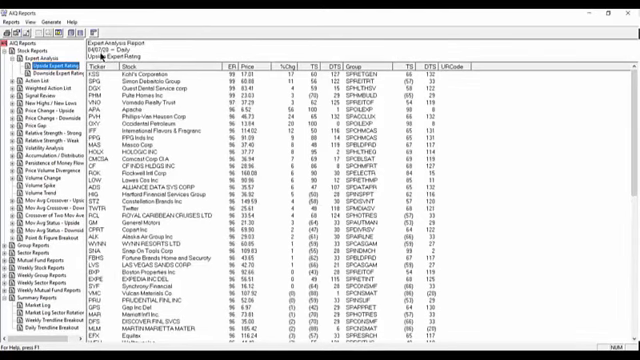
pyautogui.moveTo(183, 48)
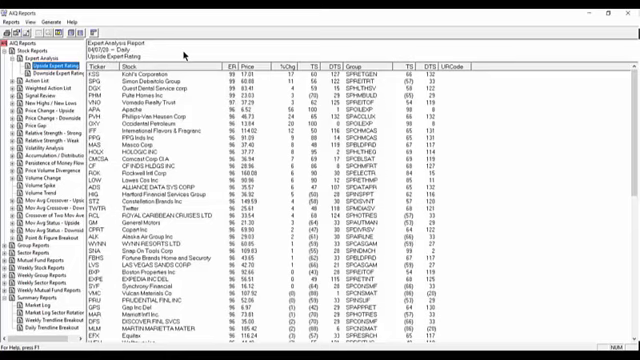
pyautogui.moveTo(258, 48)
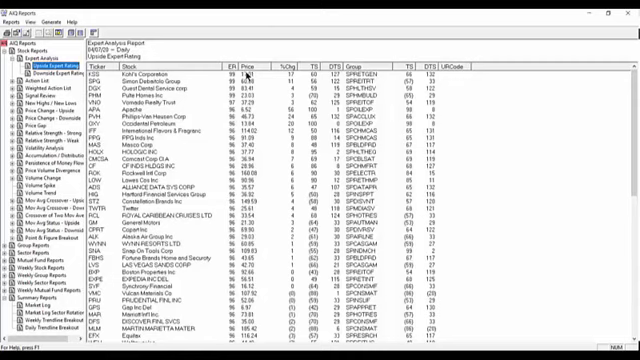
pyautogui.moveTo(315, 50)
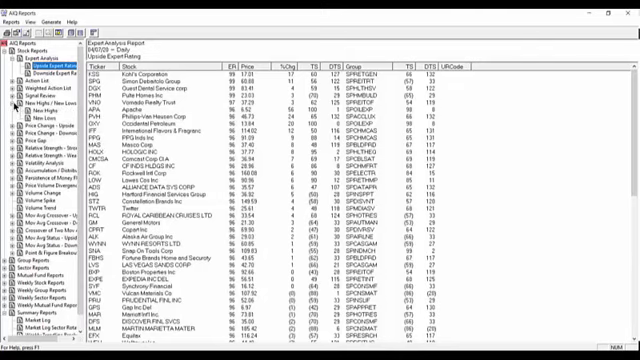
pyautogui.click(37, 98)
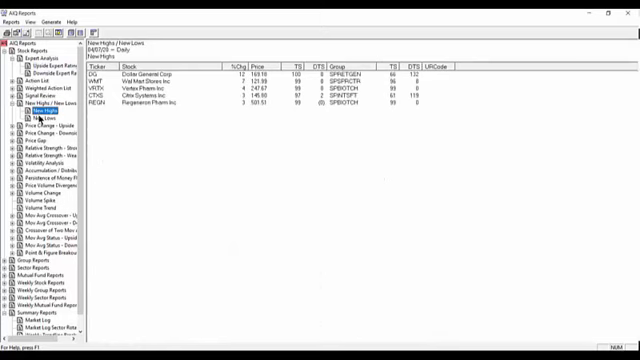
# - View the New Lows report, then return to New Highs to save its tickers
pyautogui.click(42, 102)
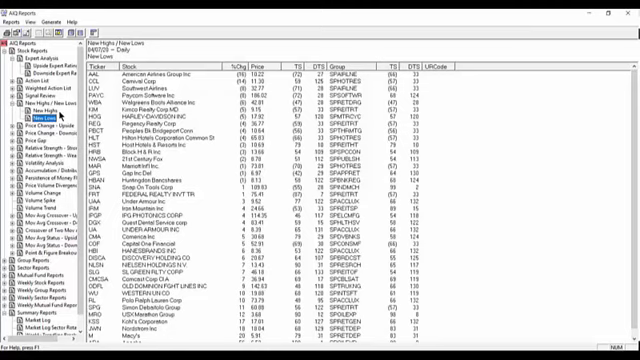
pyautogui.click(40, 110)
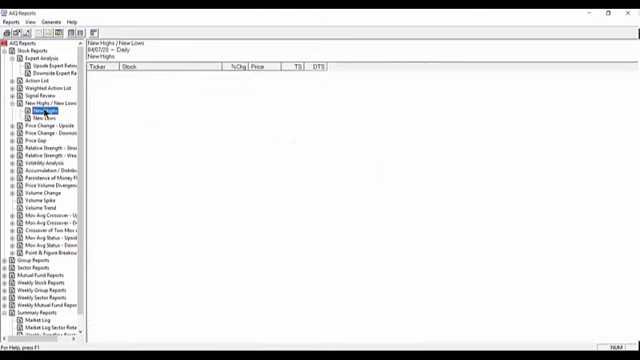
pyautogui.click(40, 110)
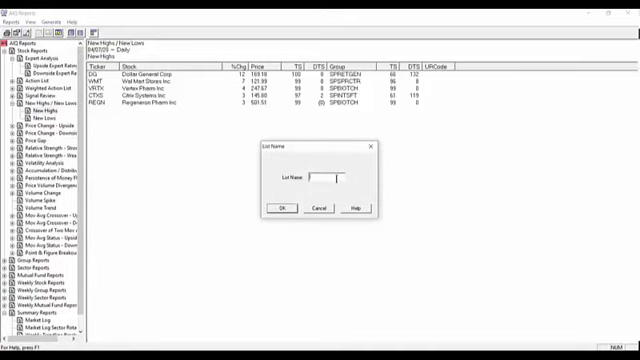
# - Save the New Highs stocks as list 'newhi47' and open Dollar General's chart
pyautogui.write('4')
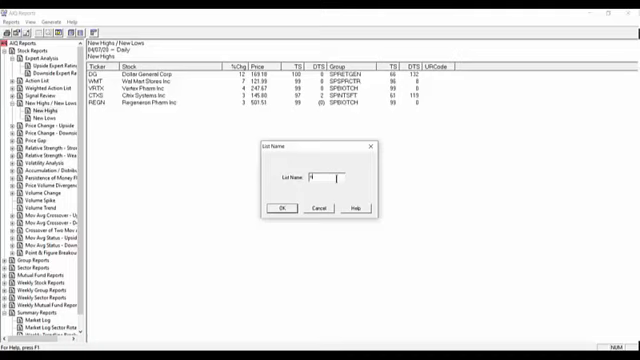
pyautogui.write('test')
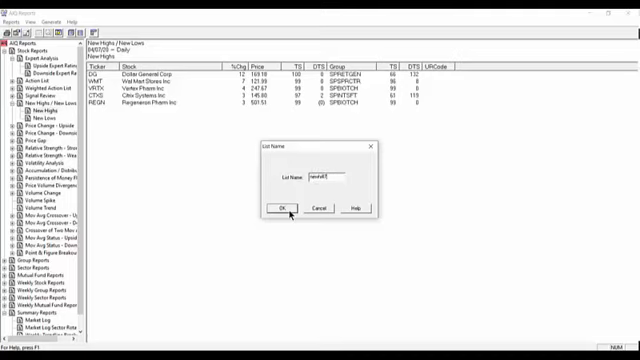
pyautogui.click(286, 208)
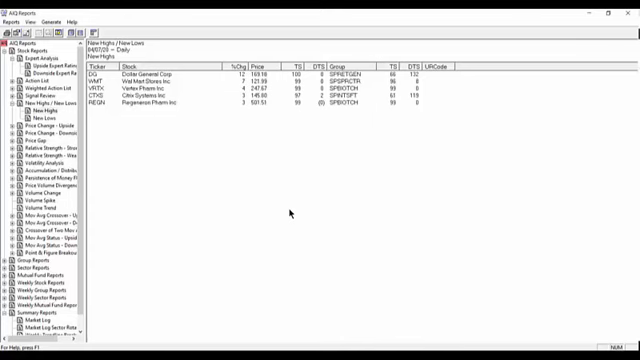
pyautogui.doubleClick(150, 67)
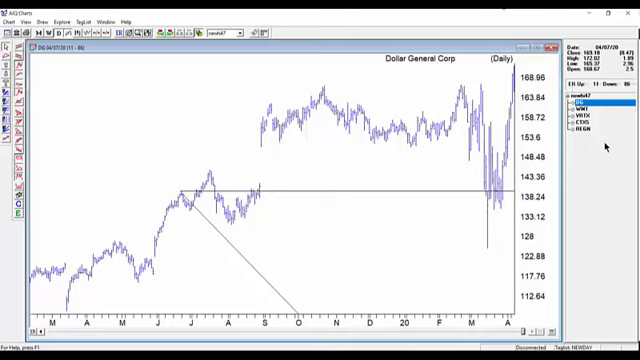
# - Step through the newhi47 stocks to Regeneron and open Data Retrieval
pyautogui.click(575, 105)
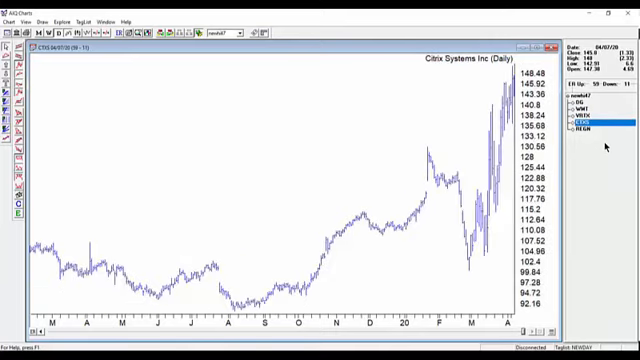
pyautogui.click(588, 132)
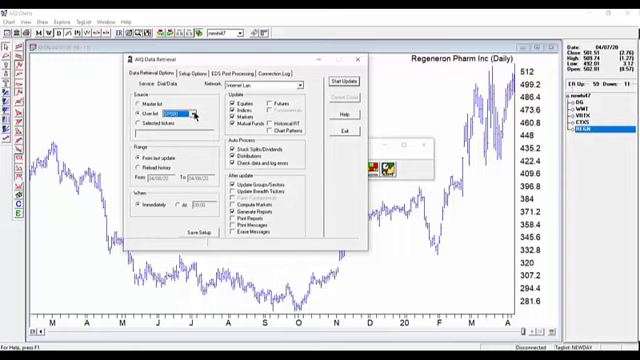
# - Update data from the newhi47 user list, then close Data Retrieval
pyautogui.click(200, 113)
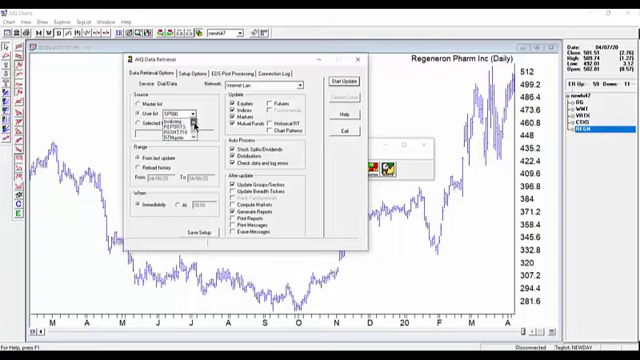
pyautogui.click(185, 124)
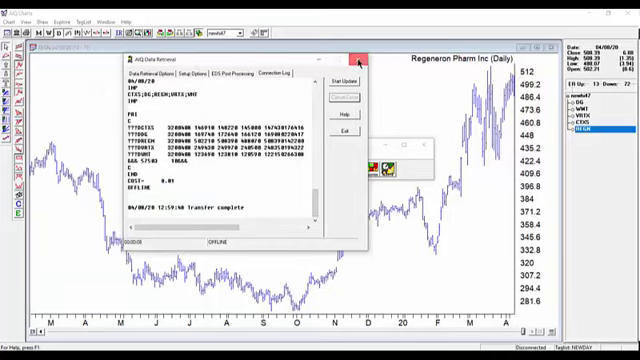
pyautogui.click(360, 60)
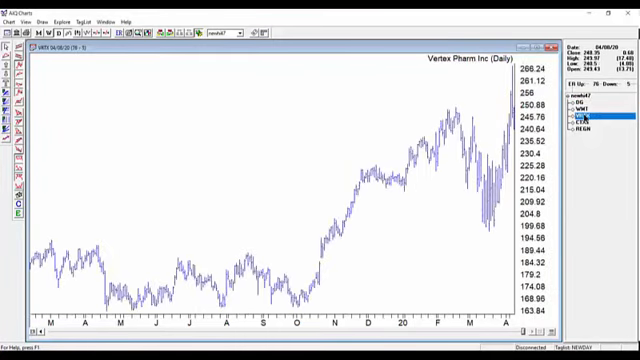
# - Show Citrix Systems (CTXS) daily chart with 04/08/20 data from the newhi47 list
pyautogui.click(595, 128)
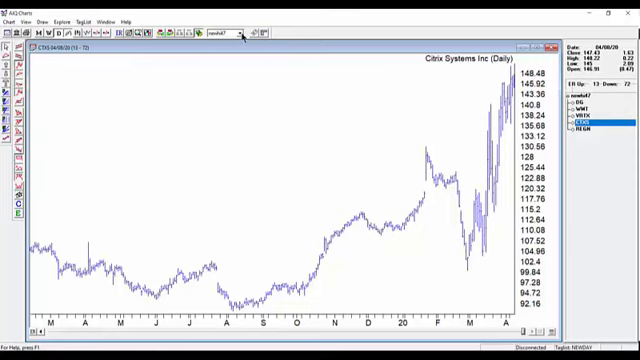
# - Load the BITCOIN list, dismiss the File Not Found error, and show GBTC's chart
pyautogui.click(238, 31)
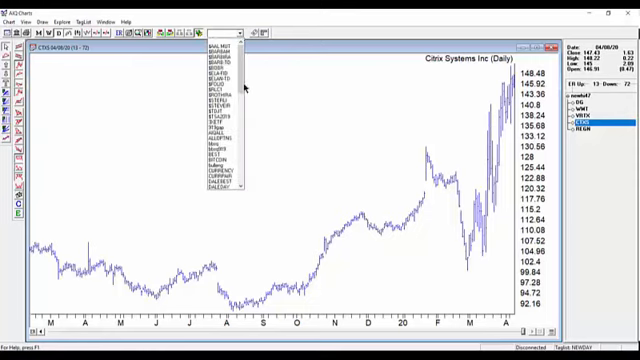
pyautogui.moveTo(247, 122)
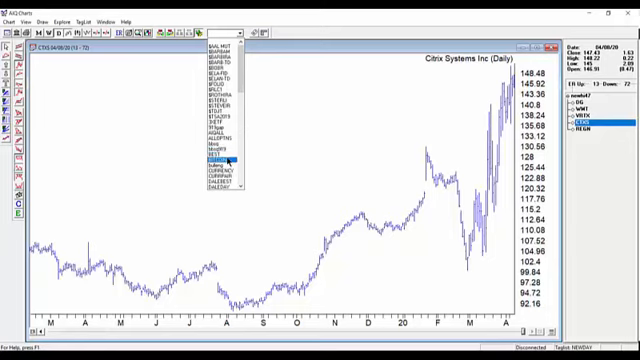
pyautogui.click(220, 155)
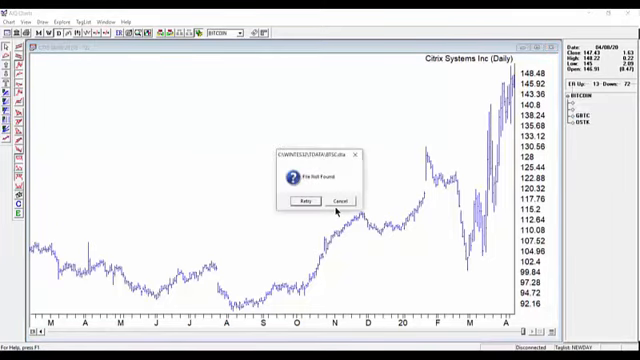
pyautogui.click(344, 201)
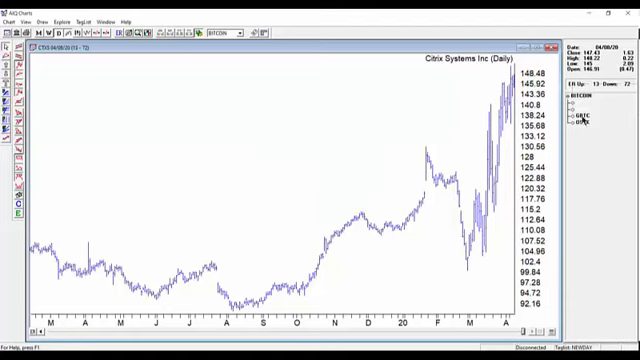
pyautogui.click(585, 123)
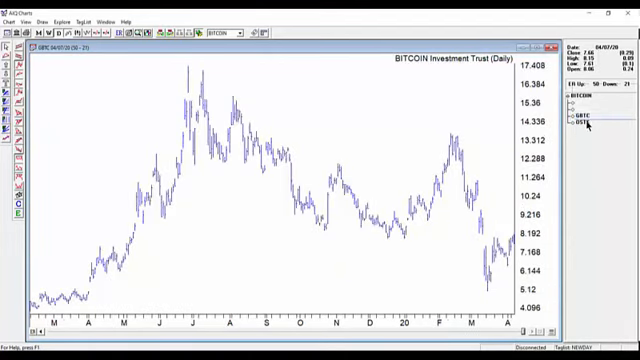
pyautogui.click(580, 125)
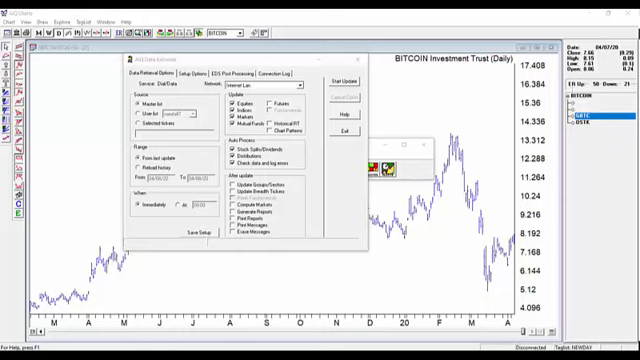
pyautogui.moveTo(573, 298)
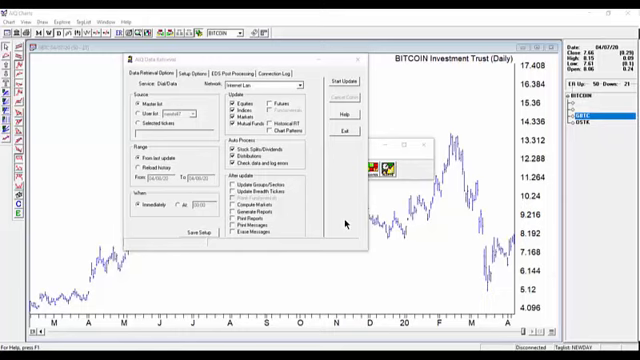
pyautogui.moveTo(345, 225)
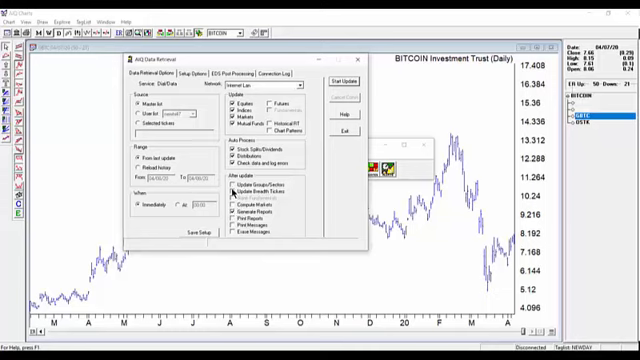
# - Enable Update Groups/Sectors and Update Breadth Tickers in the Data Retrieval options
pyautogui.click(229, 185)
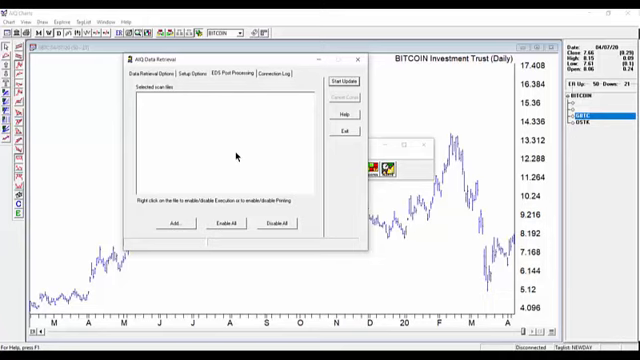
pyautogui.moveTo(183, 109)
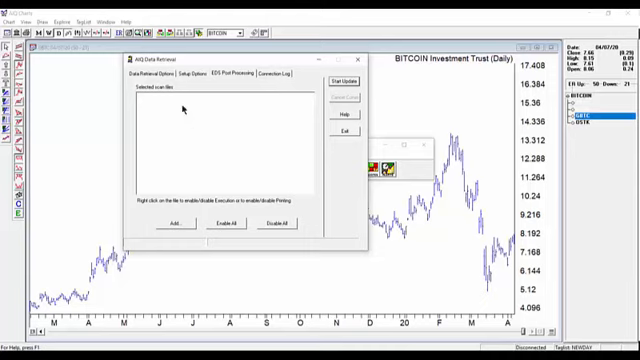
pyautogui.click(185, 72)
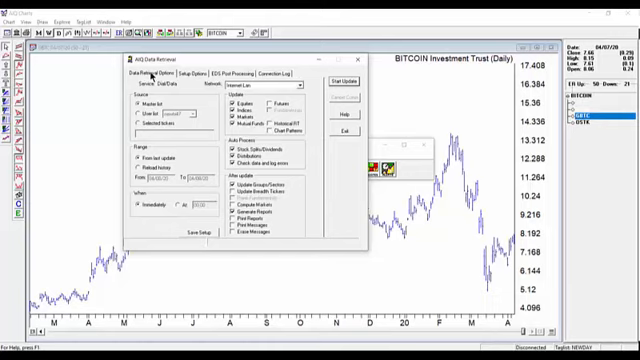
pyautogui.moveTo(338, 141)
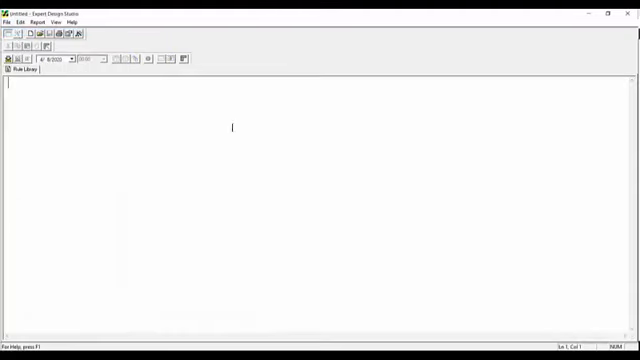
# - Open the Rule Builder from the blank editor and scroll through its Prebuilt Routines
pyautogui.rightClick(305, 218)
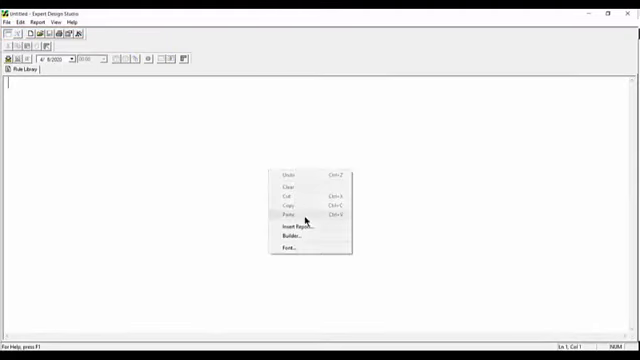
pyautogui.click(277, 235)
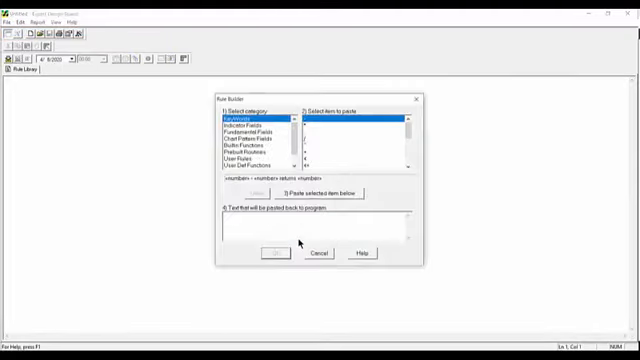
pyautogui.click(252, 148)
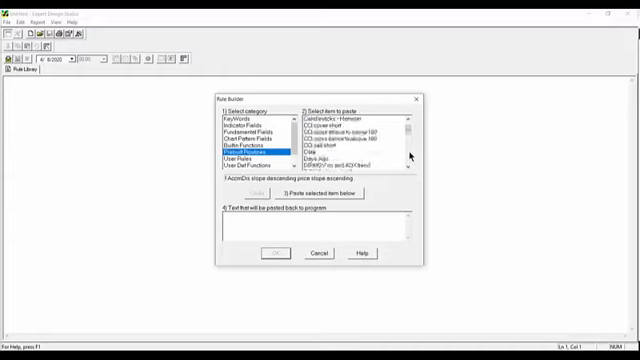
pyautogui.scroll(-3)
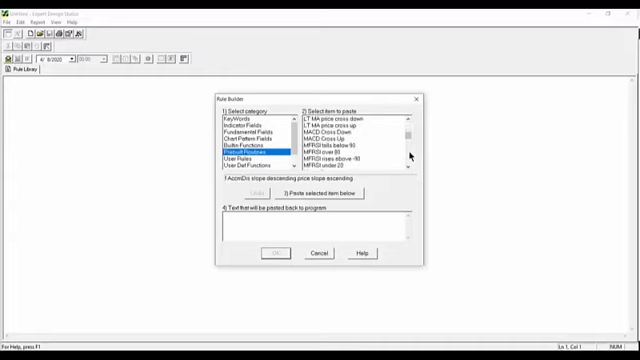
pyautogui.scroll(-3)
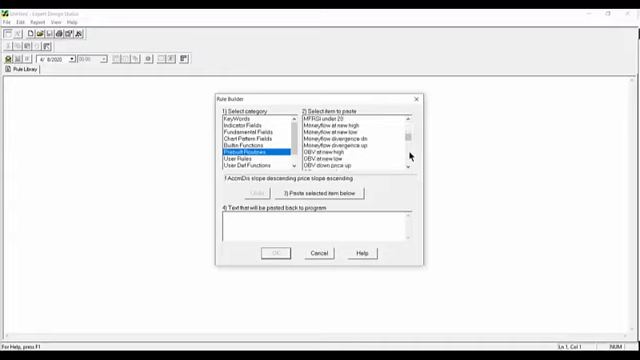
pyautogui.scroll(-3)
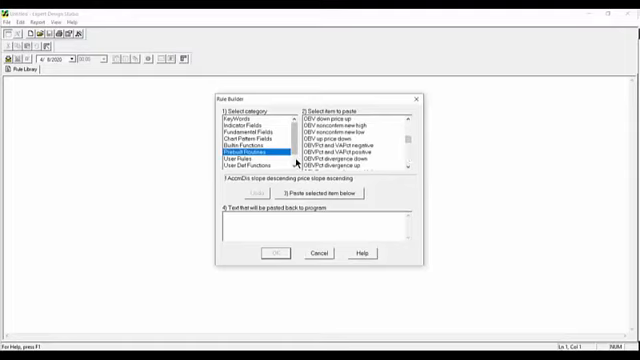
pyautogui.scroll(-3)
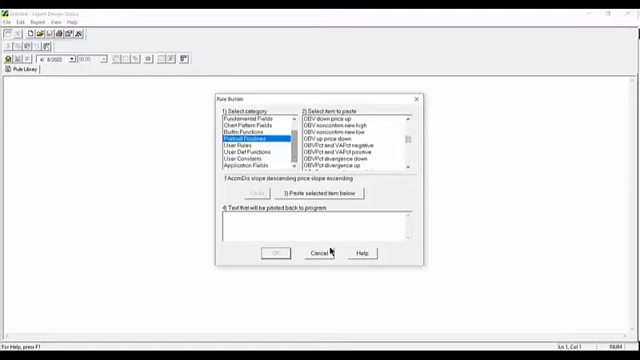
# - Open 'Volume spike and price change.eds' from Technical indicator strategies > Strategies using multiple indicators
pyautogui.click(9, 18)
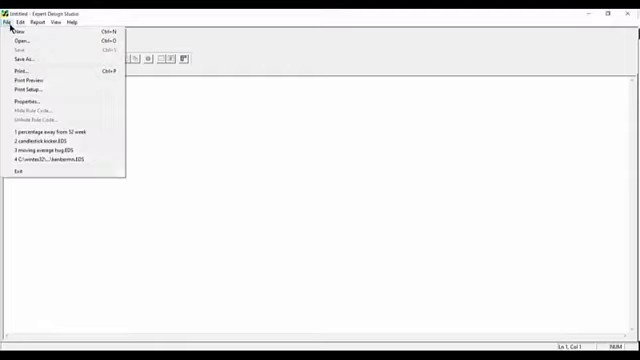
pyautogui.moveTo(35, 44)
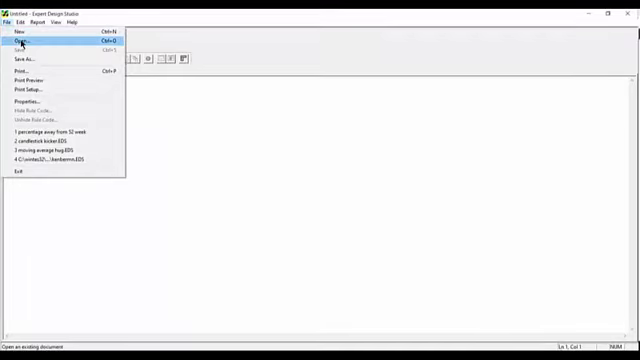
pyautogui.click(20, 46)
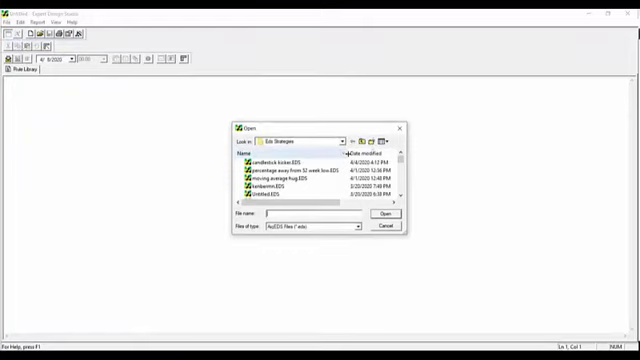
pyautogui.scroll(-3)
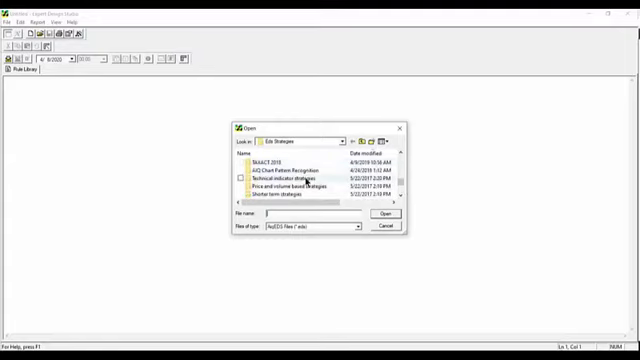
pyautogui.doubleClick(286, 172)
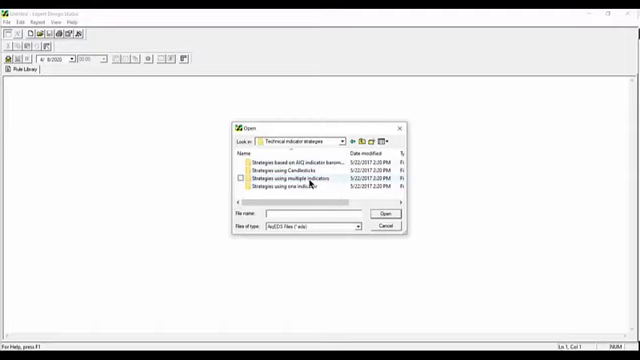
pyautogui.doubleClick(290, 182)
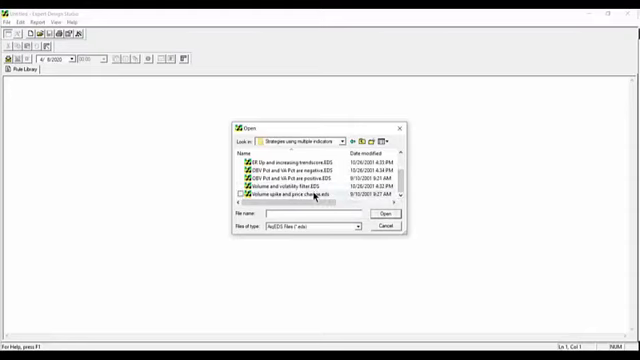
pyautogui.click(300, 196)
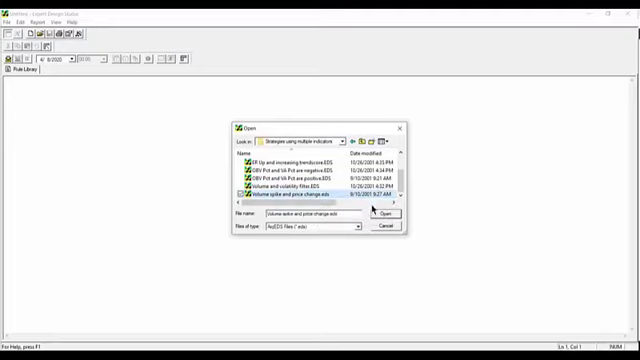
pyautogui.click(384, 211)
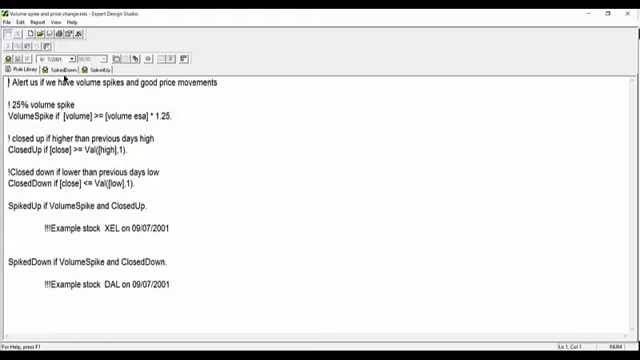
# - Open the Bollinger Bands squeeze strategy, view its rules, and run it as of 5/31/2019
pyautogui.click(13, 18)
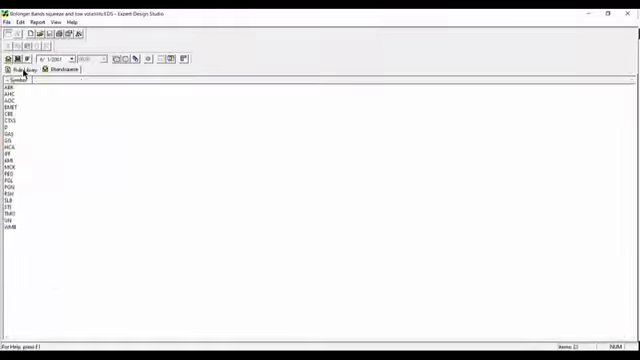
pyautogui.click(67, 70)
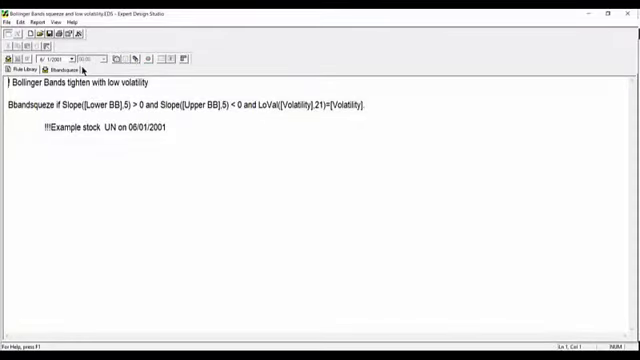
pyautogui.click(61, 68)
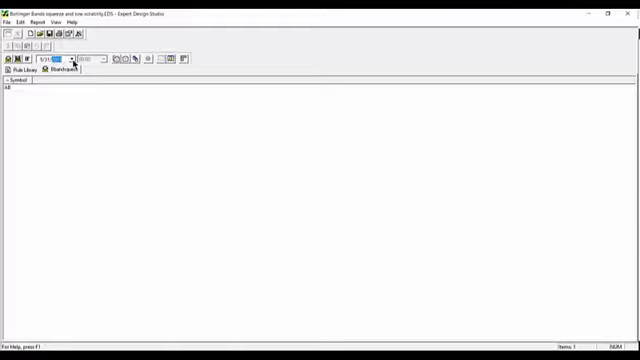
pyautogui.click(67, 69)
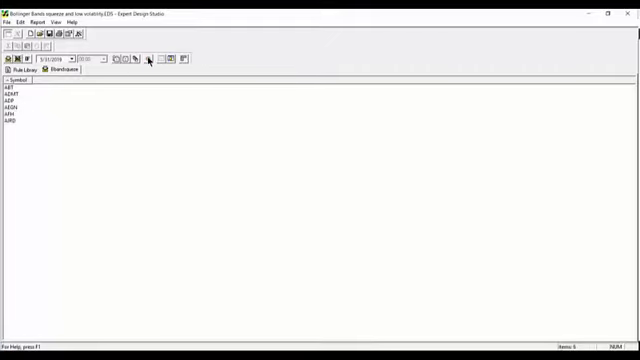
pyautogui.click(15, 91)
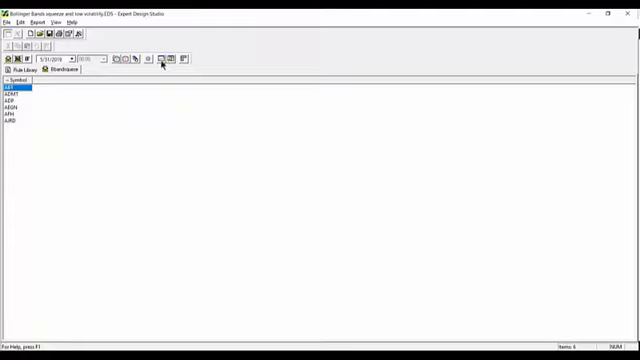
pyautogui.moveTo(162, 62)
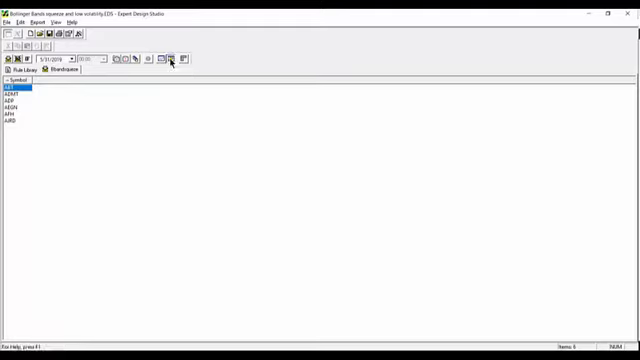
# - Send the six squeeze matches to a chart list named 'squeeze' with all tickers
pyautogui.click(170, 58)
pyautogui.write('squeeze')
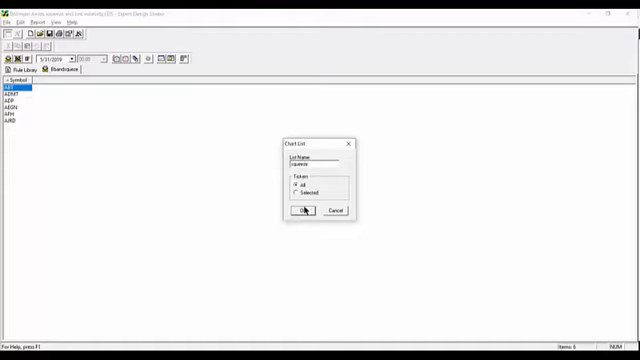
pyautogui.click(301, 210)
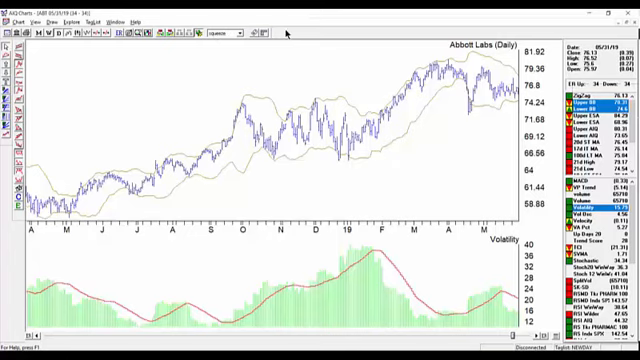
pyautogui.moveTo(483, 104)
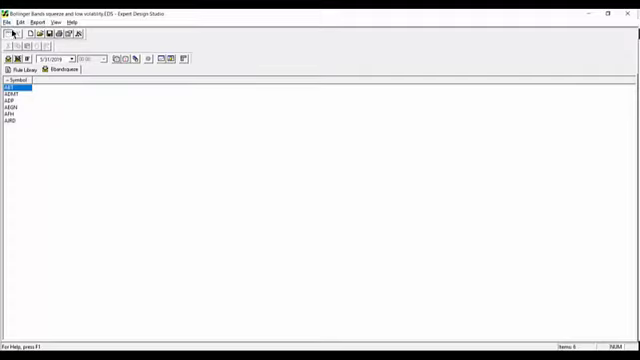
# - Run a Bbandsqueeze backtest with default name, long entry vs SPX, and 80% profit protection
pyautogui.click(8, 18)
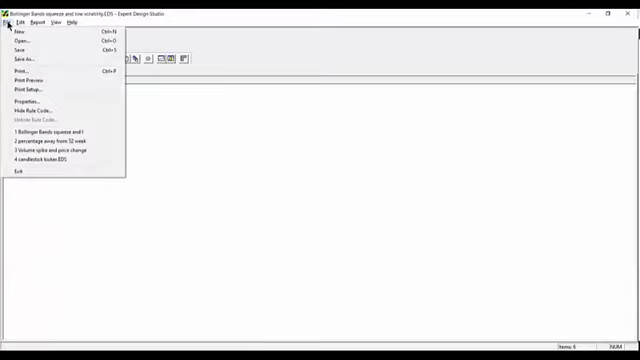
pyautogui.click(48, 23)
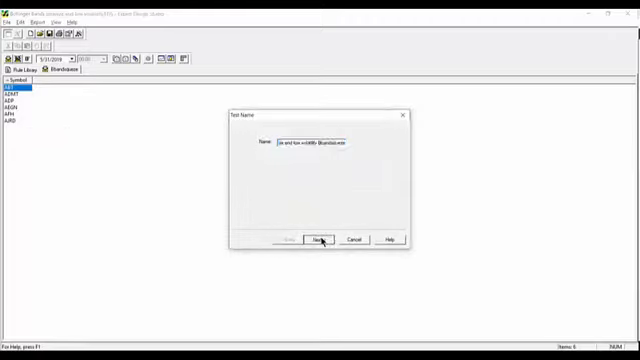
pyautogui.click(320, 239)
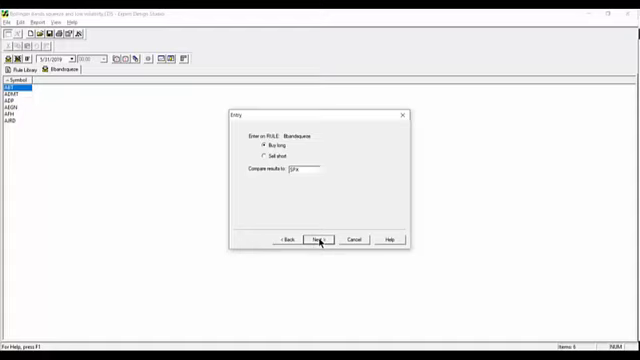
pyautogui.click(322, 238)
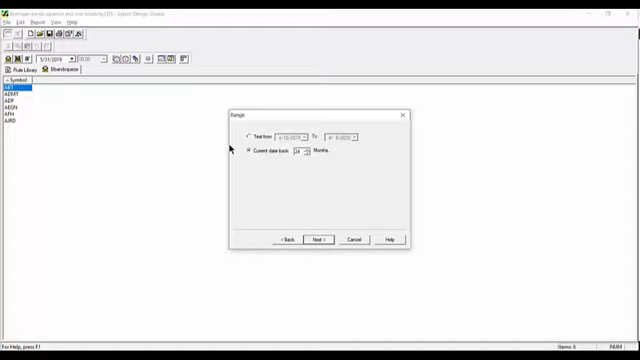
pyautogui.click(324, 239)
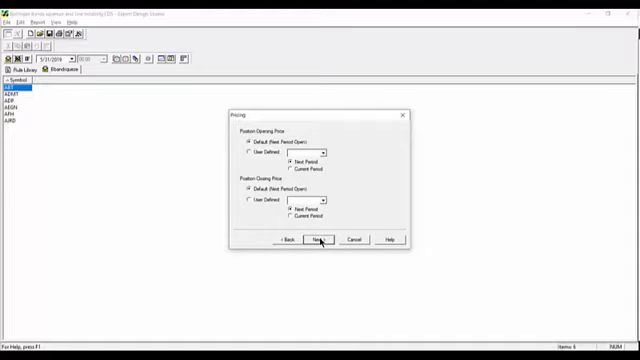
pyautogui.click(320, 239)
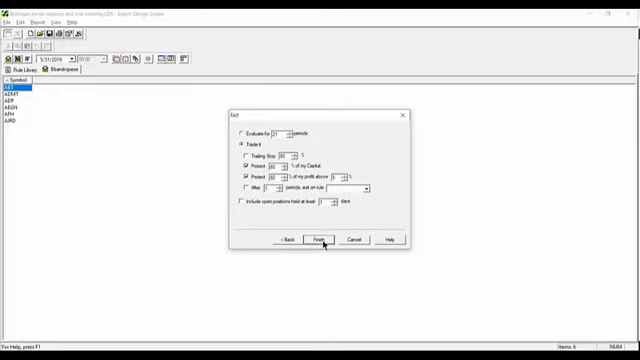
pyautogui.click(322, 239)
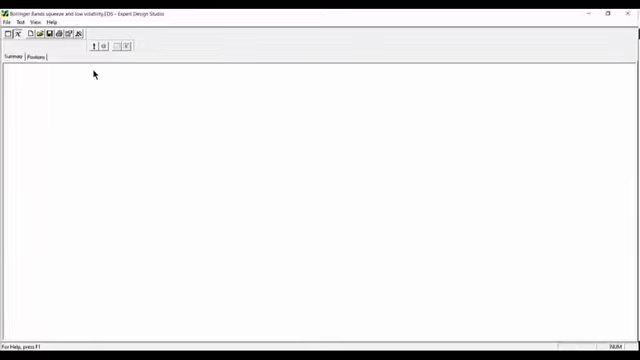
# - View the portfolio's closed LMLP trades and its Risk Analysis measures
pyautogui.click(25, 21)
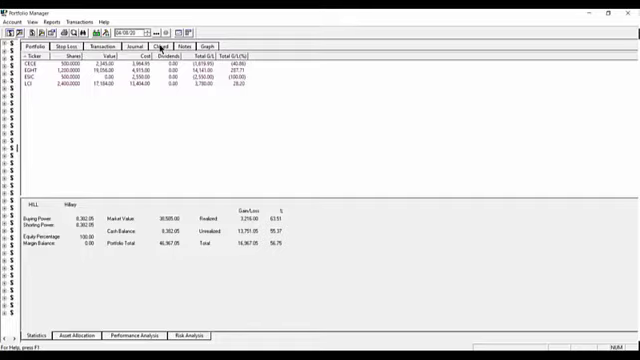
pyautogui.click(131, 46)
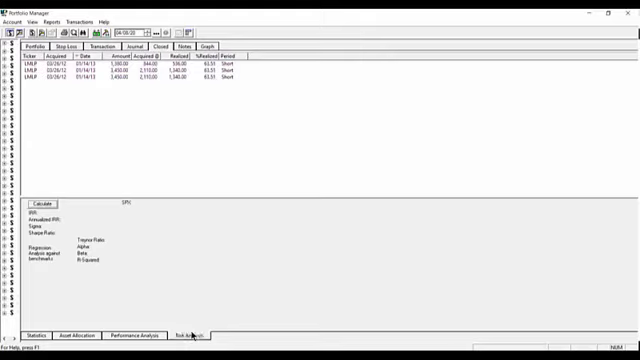
pyautogui.click(81, 336)
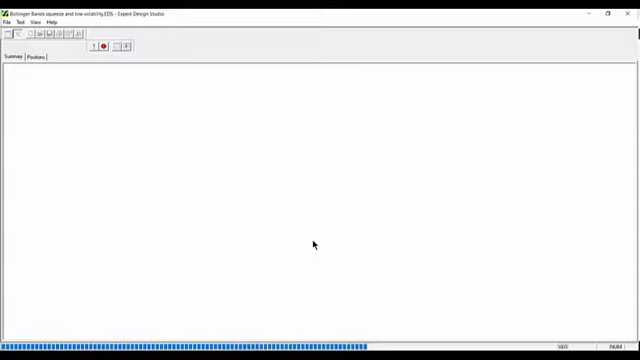
# - Review the backtest summary (136 trades, 84.56% winners, 9.00% annual ROI) and its positions list
pyautogui.click(107, 46)
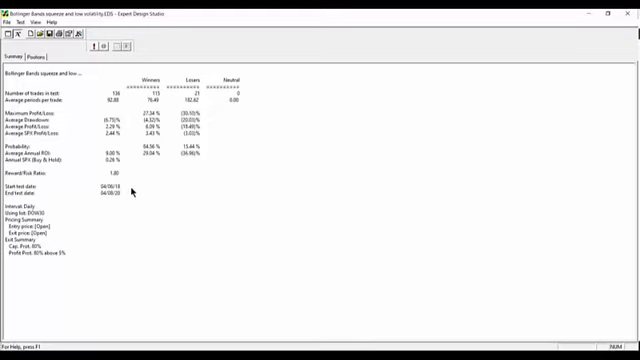
pyautogui.moveTo(438, 38)
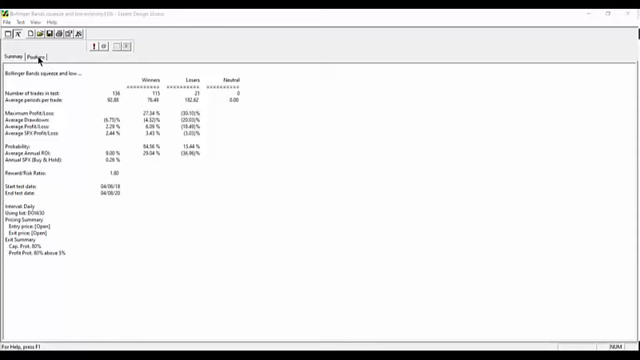
pyautogui.click(39, 56)
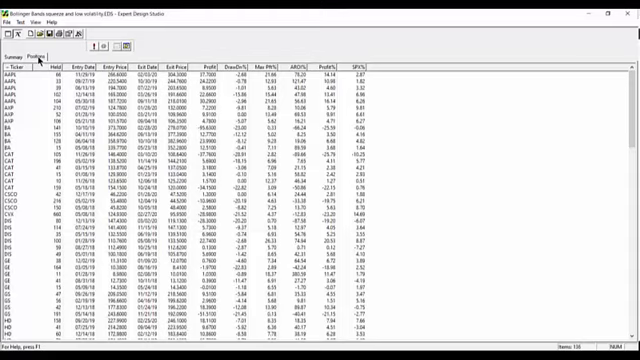
pyautogui.click(17, 55)
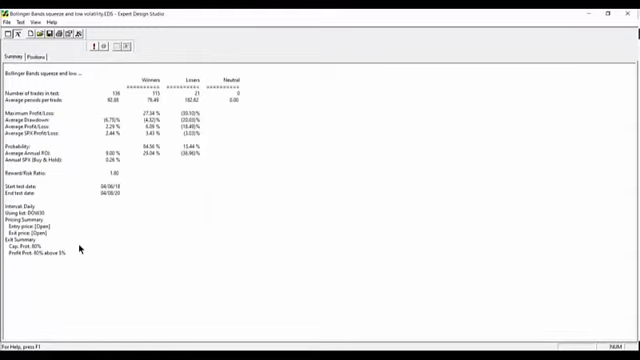
pyautogui.moveTo(80, 258)
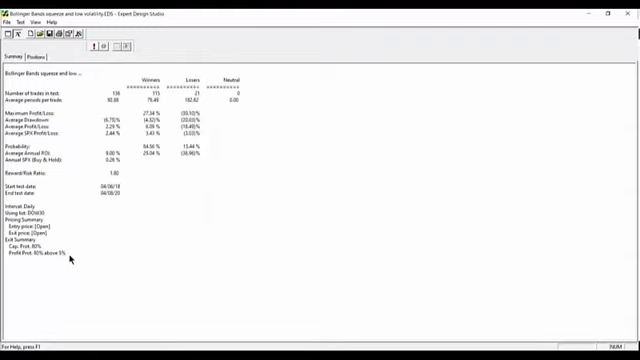
pyautogui.moveTo(240, 101)
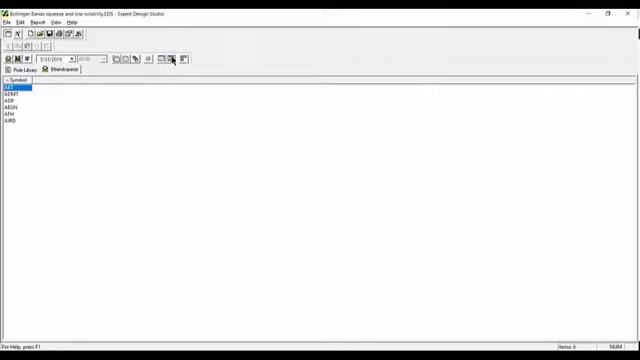
# - Launch AIQ MatchMaker from the TradingExpert Pro launcher toolbar
pyautogui.click(172, 57)
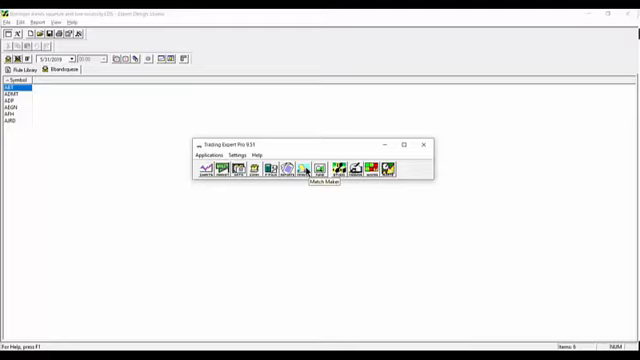
pyautogui.click(318, 174)
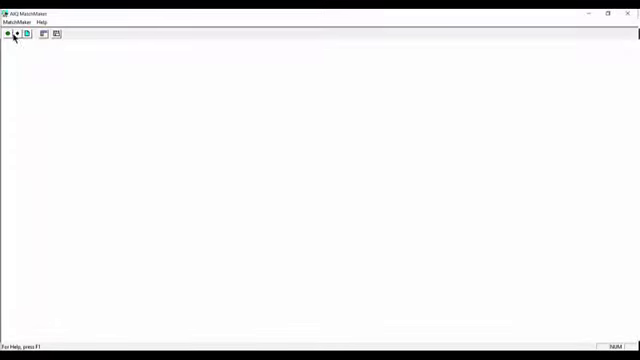
# - Set up a new correlation run of SPX against ticker SPY, weekly, 04/08/19–04/08/20
pyautogui.click(18, 18)
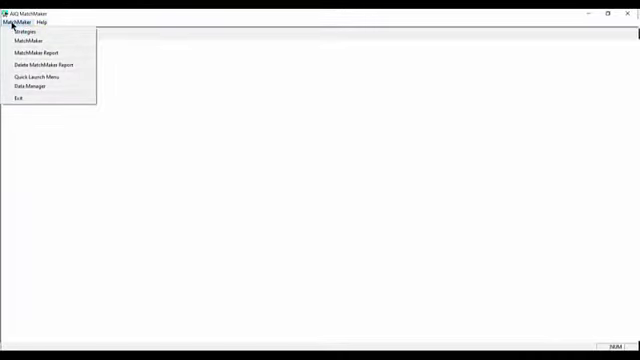
pyautogui.click(28, 38)
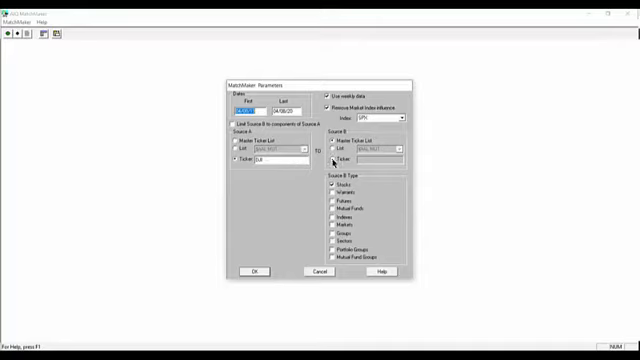
pyautogui.click(332, 159)
pyautogui.write('SPX')
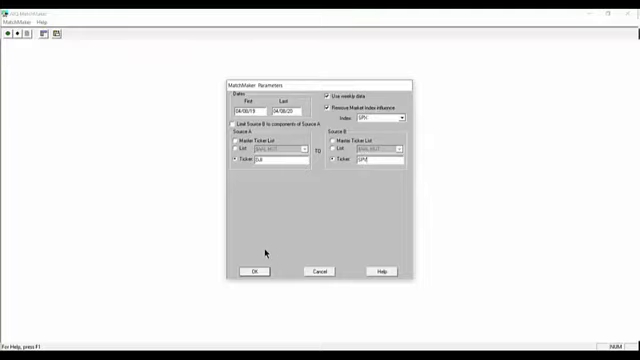
pyautogui.click(256, 272)
pyautogui.write('SPX')
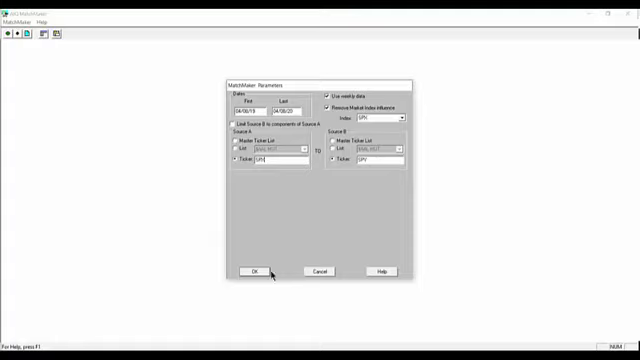
# - Run SPX correlations against SPY (.995) and VIX (-.406), then close the report
pyautogui.click(256, 271)
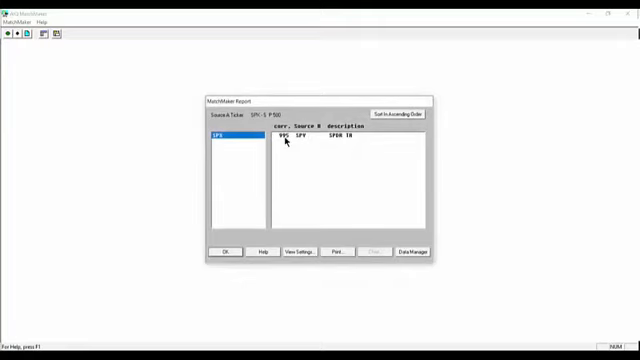
pyautogui.moveTo(247, 210)
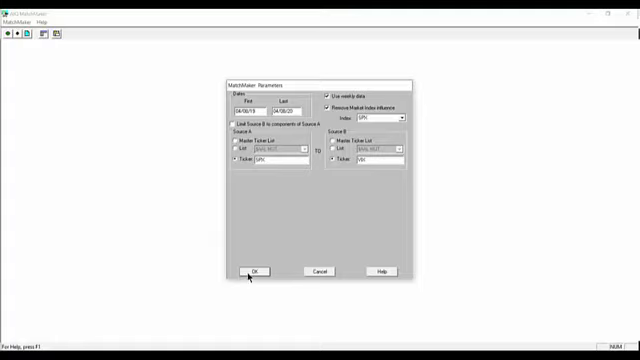
pyautogui.click(255, 273)
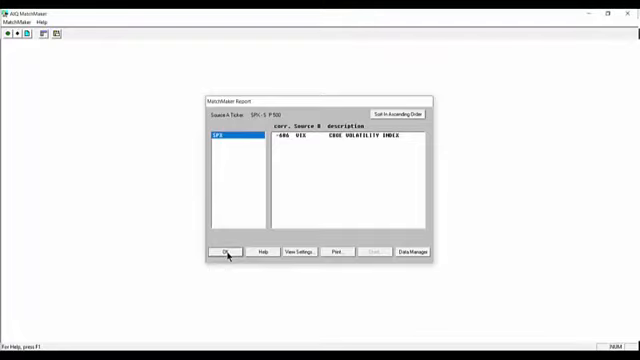
pyautogui.click(227, 250)
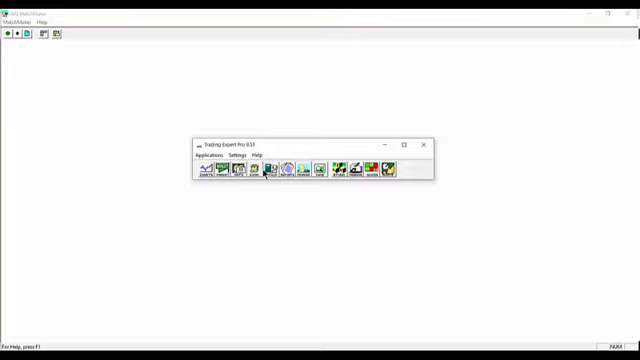
pyautogui.moveTo(258, 177)
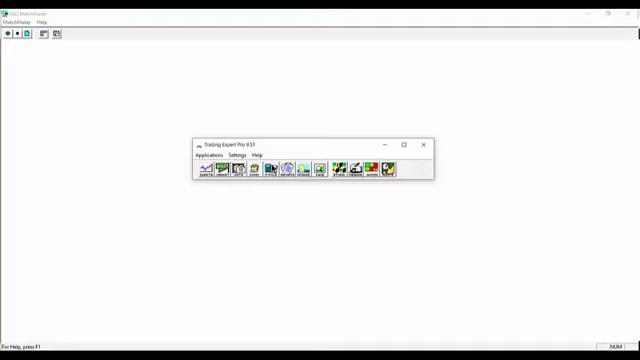
pyautogui.moveTo(270, 169)
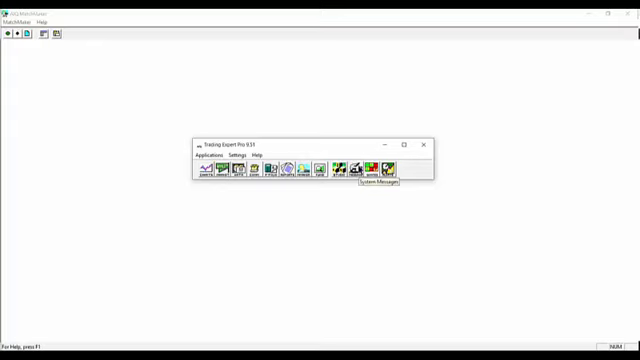
pyautogui.moveTo(260, 155)
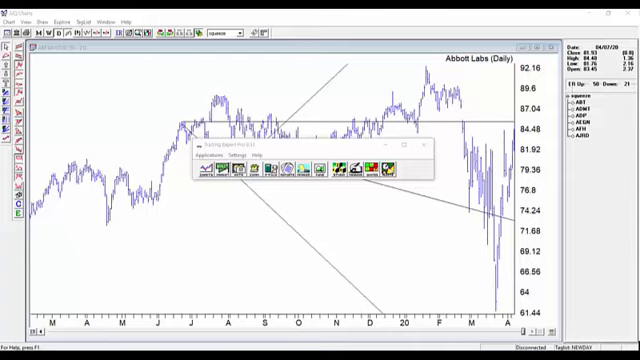
pyautogui.moveTo(396, 57)
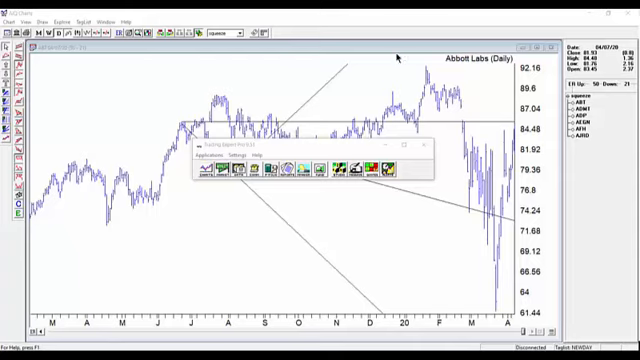
pyautogui.moveTo(510, 30)
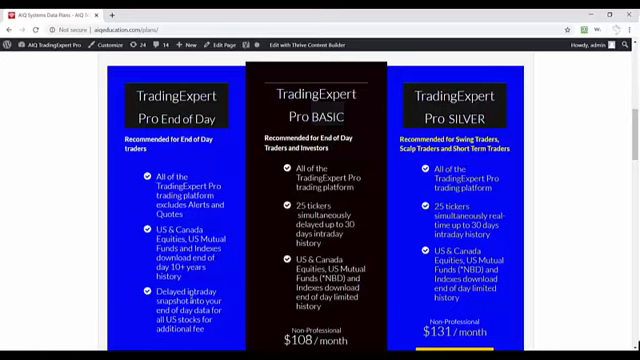
# - Scroll to the plan prices: End of Day $89, BASIC $108, SILVER $131
pyautogui.scroll(-3)
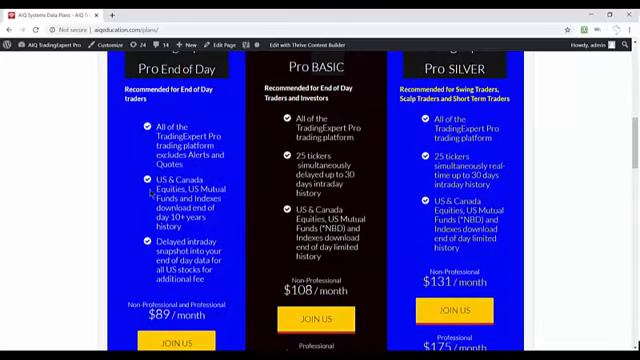
pyautogui.moveTo(147, 192)
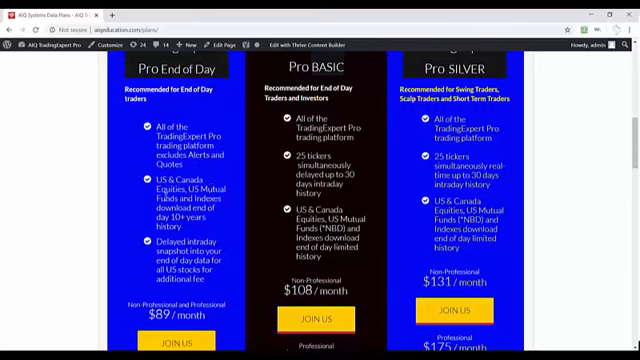